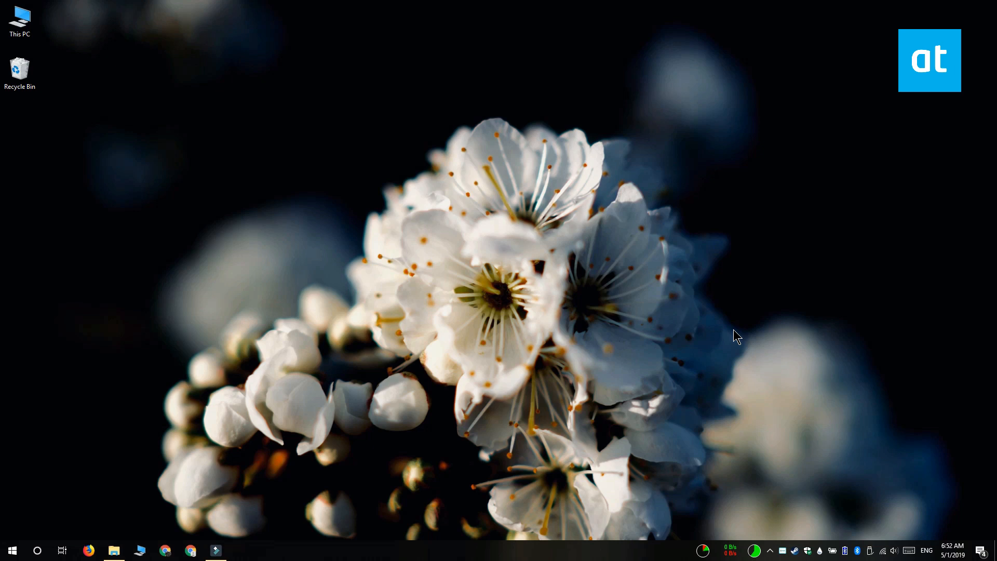
Step: Search the Start menu for 'control panel' and launch Control Panel
click(11, 550)
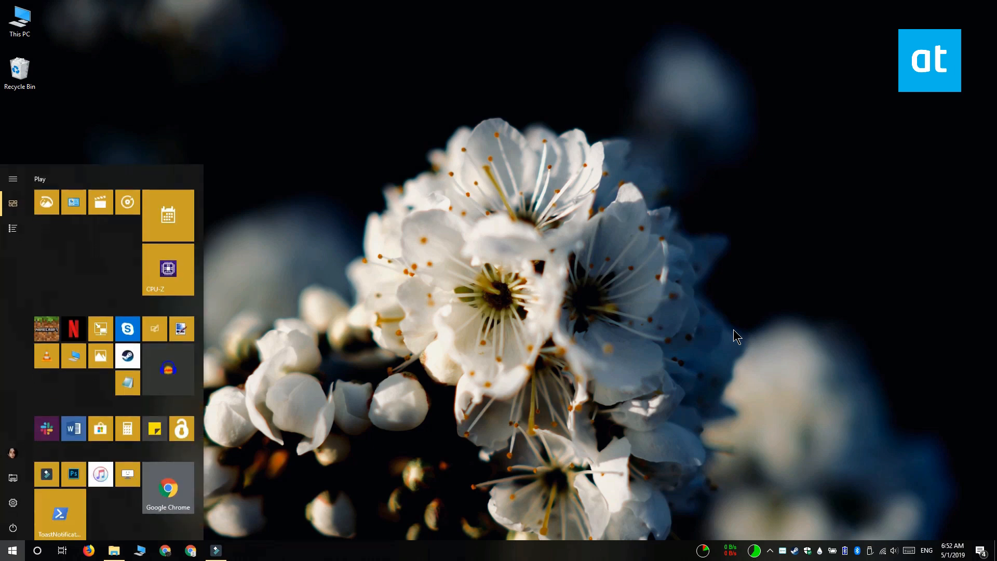
text(control Panel)
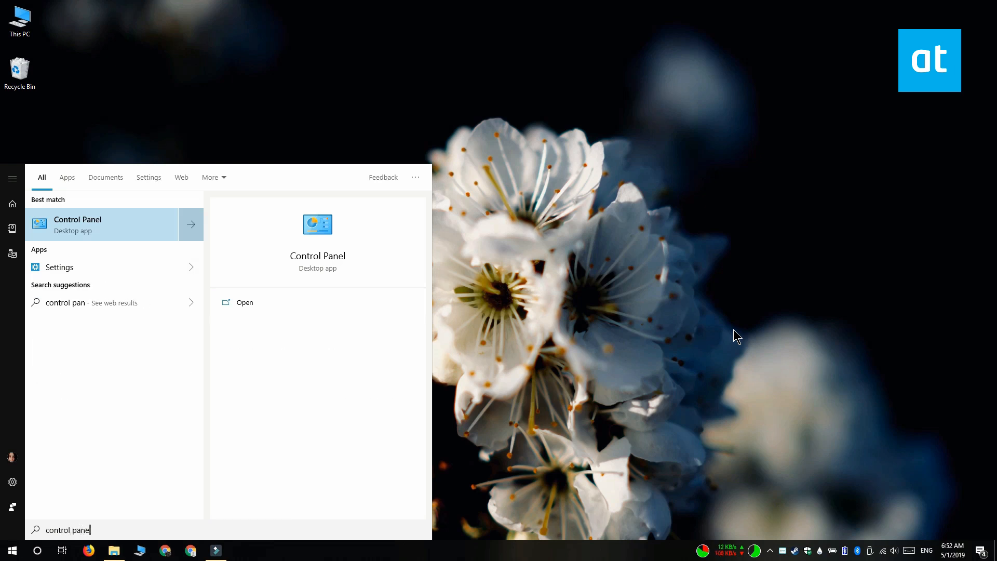
click(78, 224)
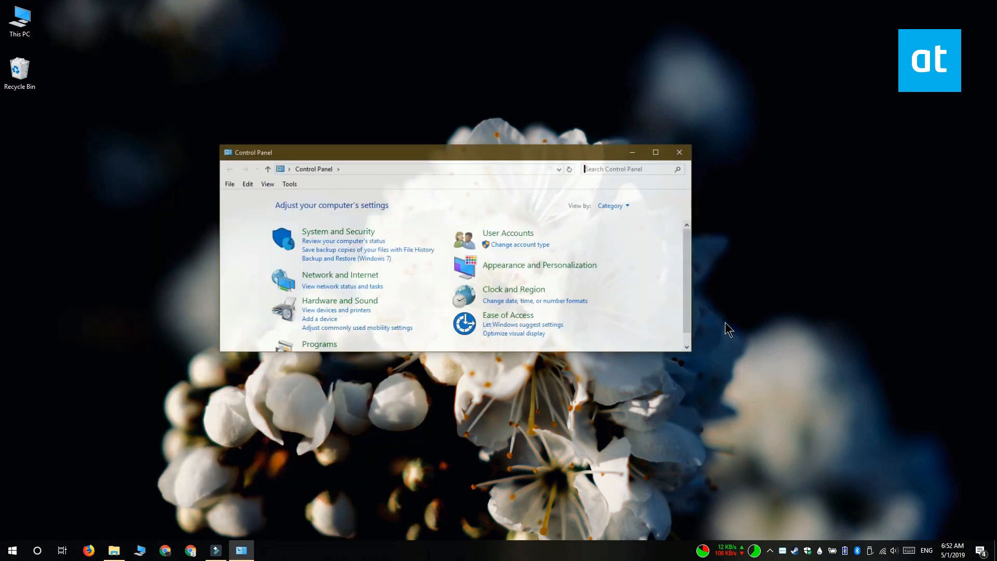
Step: Go to Programs and open 'Turn Windows features on or off'
click(319, 344)
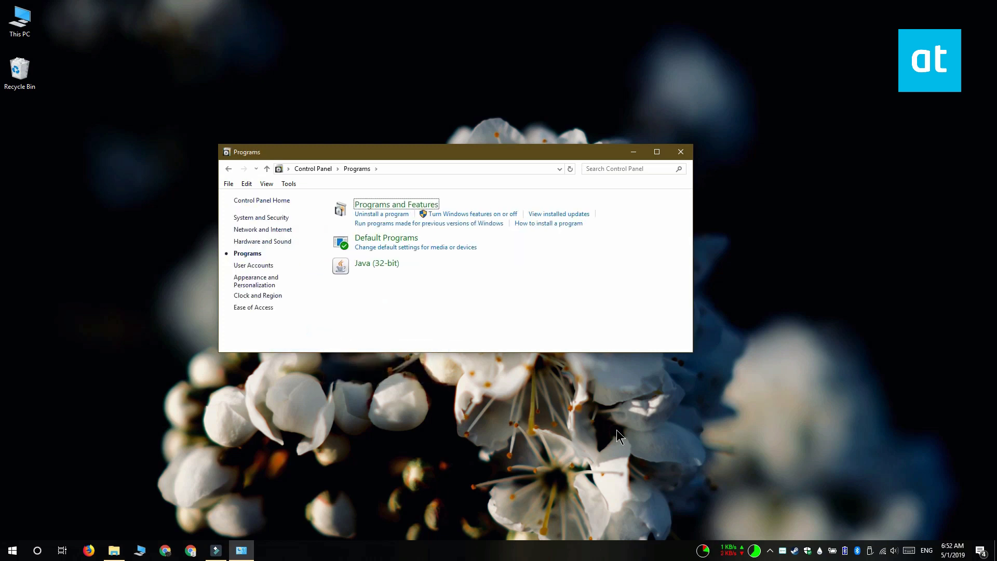
mouse_move(501, 223)
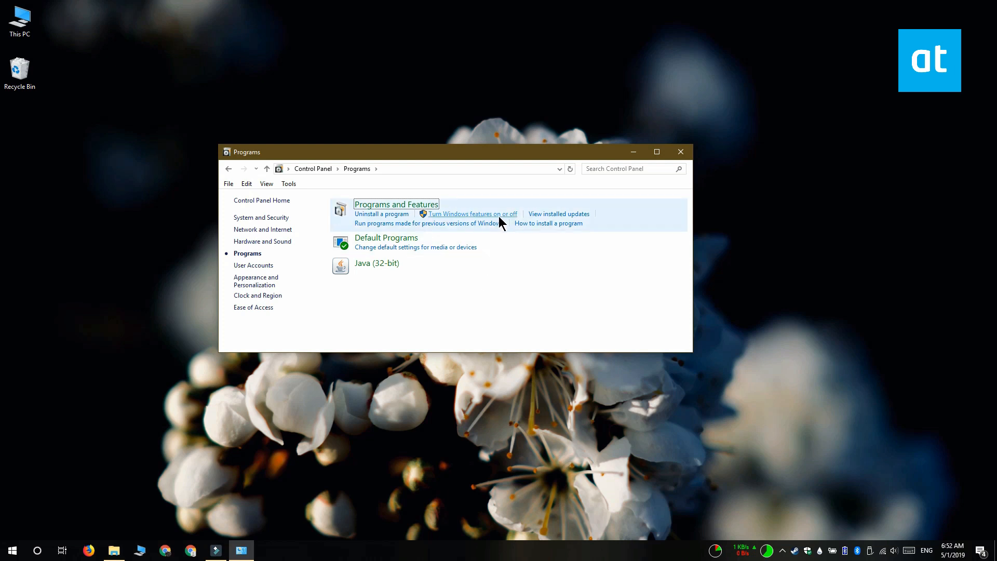
click(472, 214)
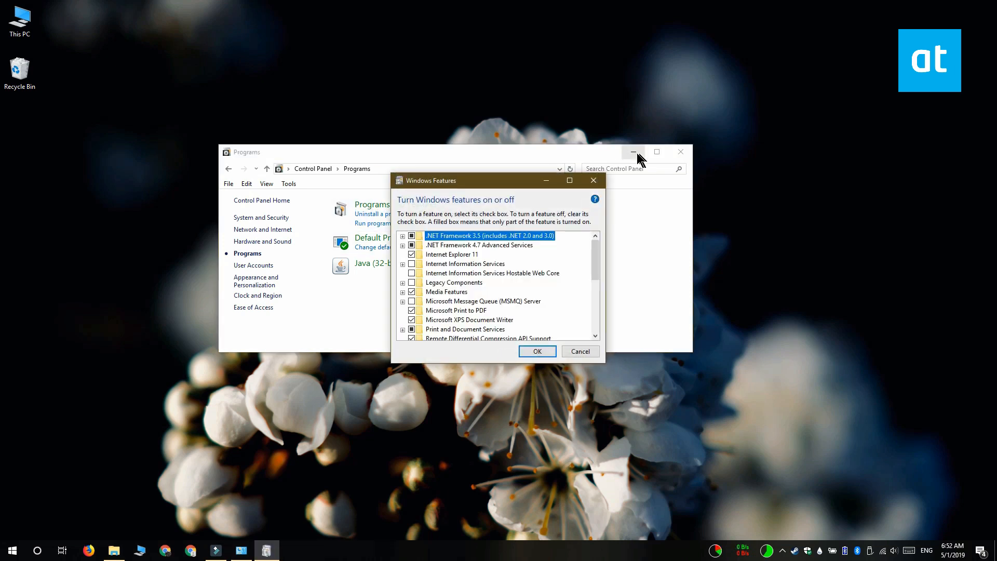
Step: Minimize the Programs window, enable DirectPlay under Legacy Components, and confirm with OK
click(633, 152)
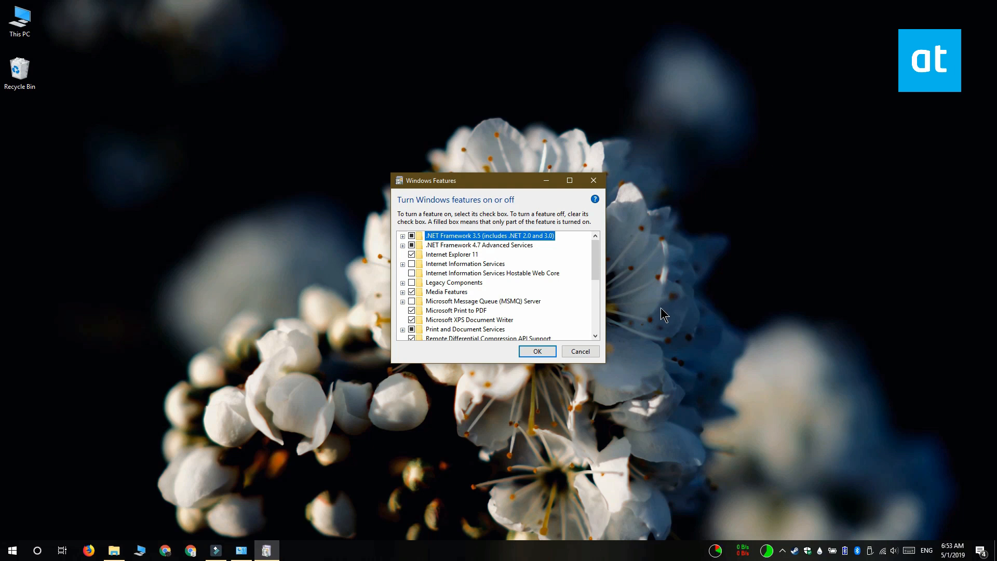
mouse_move(308, 430)
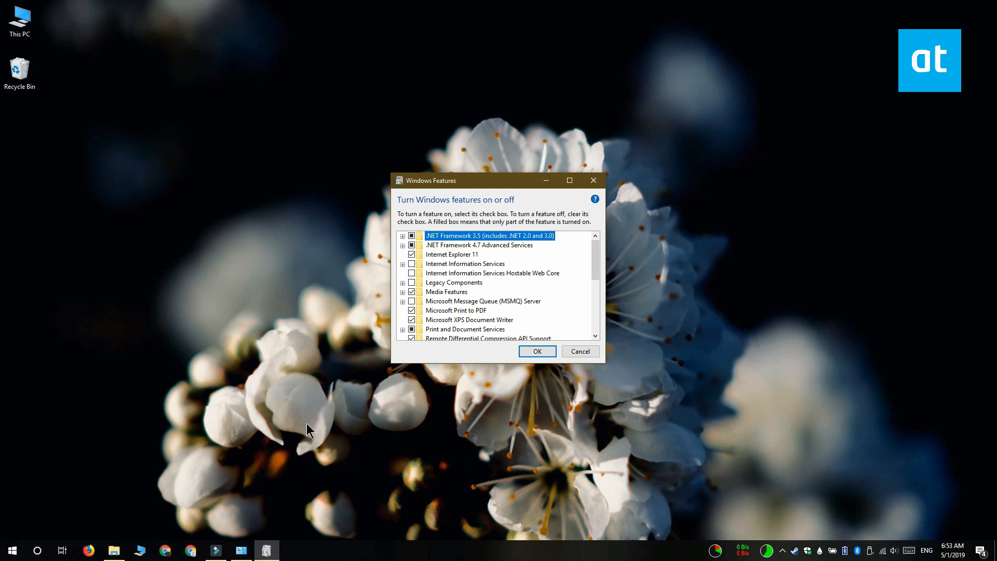
click(403, 282)
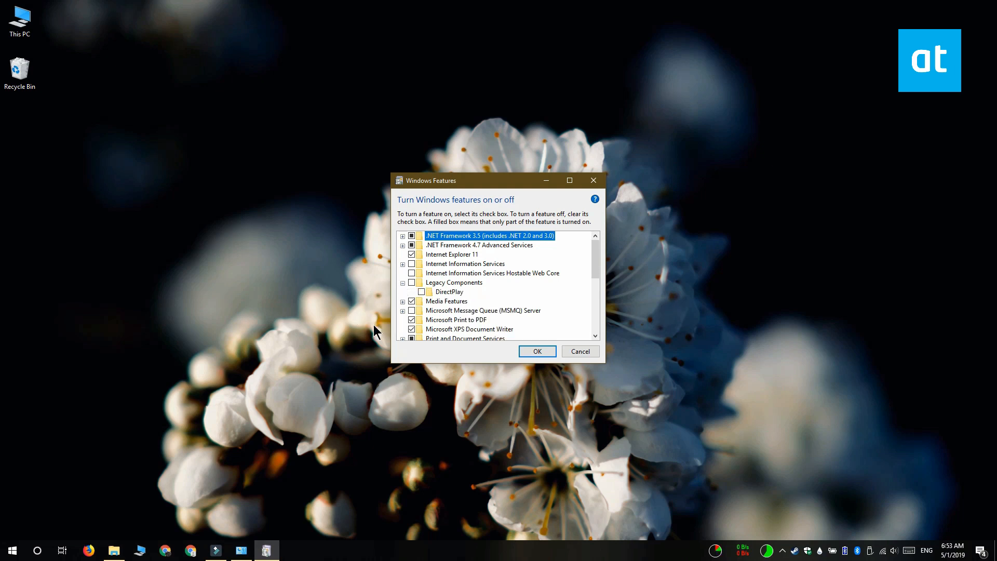
mouse_move(421, 295)
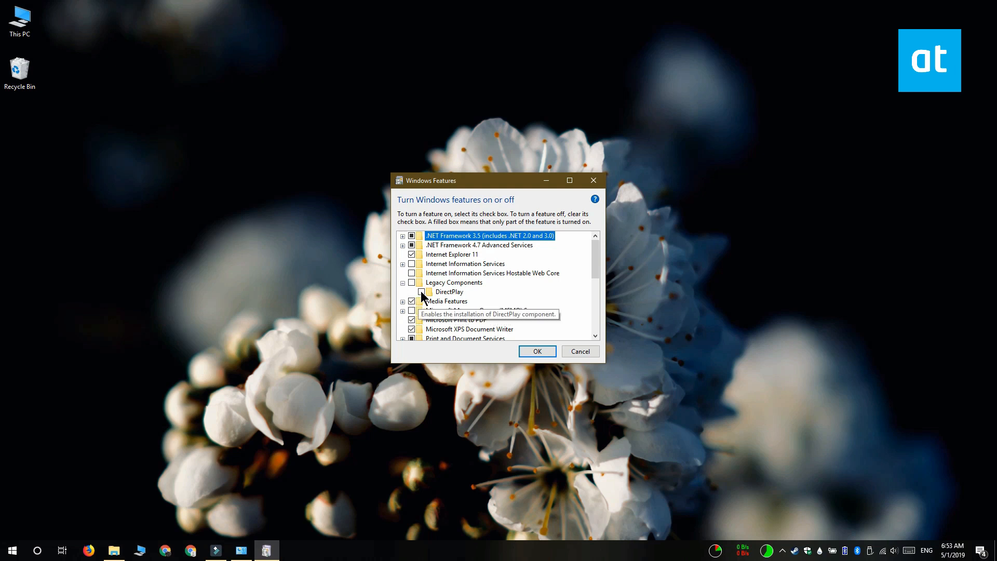
click(421, 292)
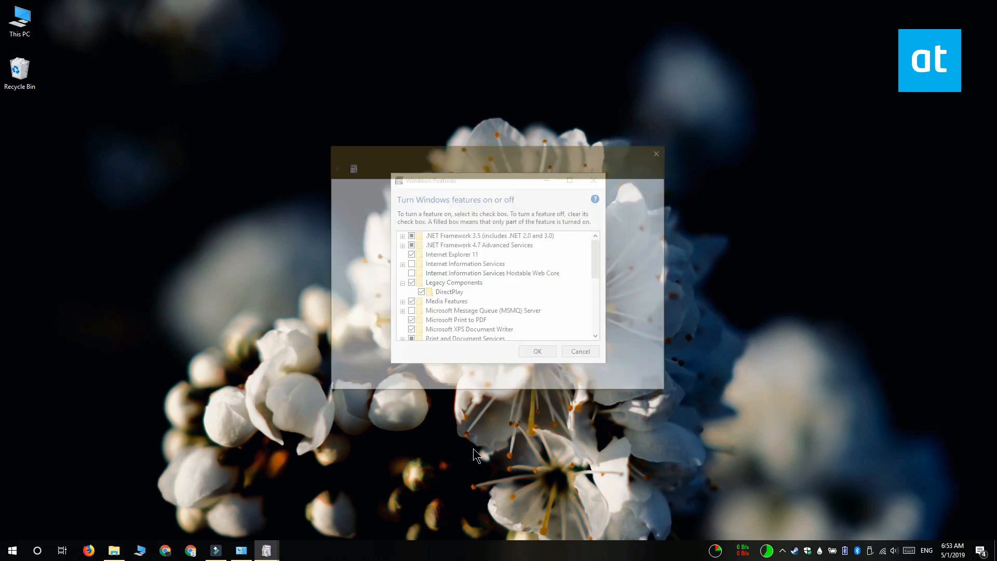
click(537, 351)
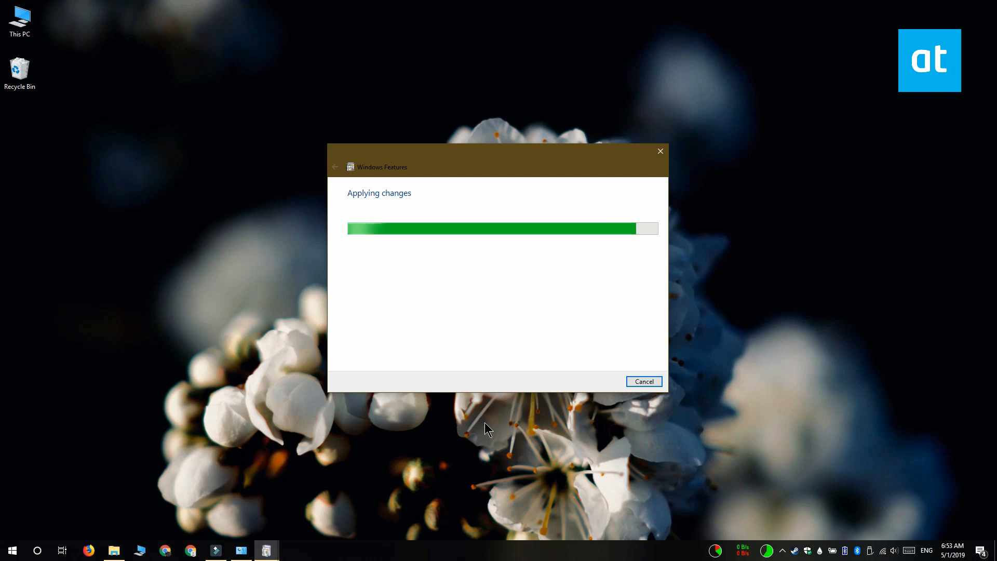